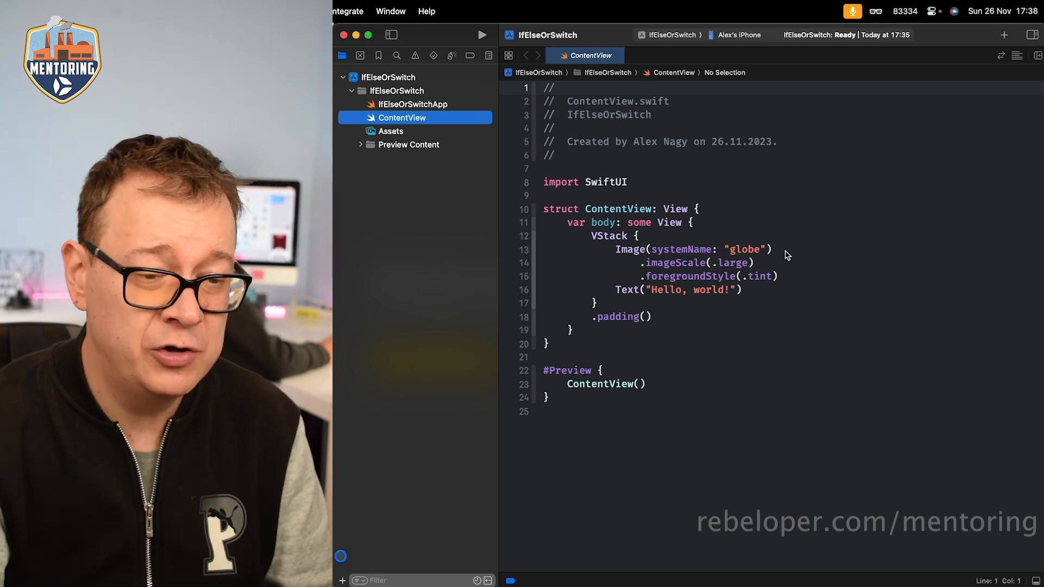
Delete the template globe Image and Hello, world! Text from the VStack, leaving it empty
{"action": "left_click", "coordinate": [626, 249]}
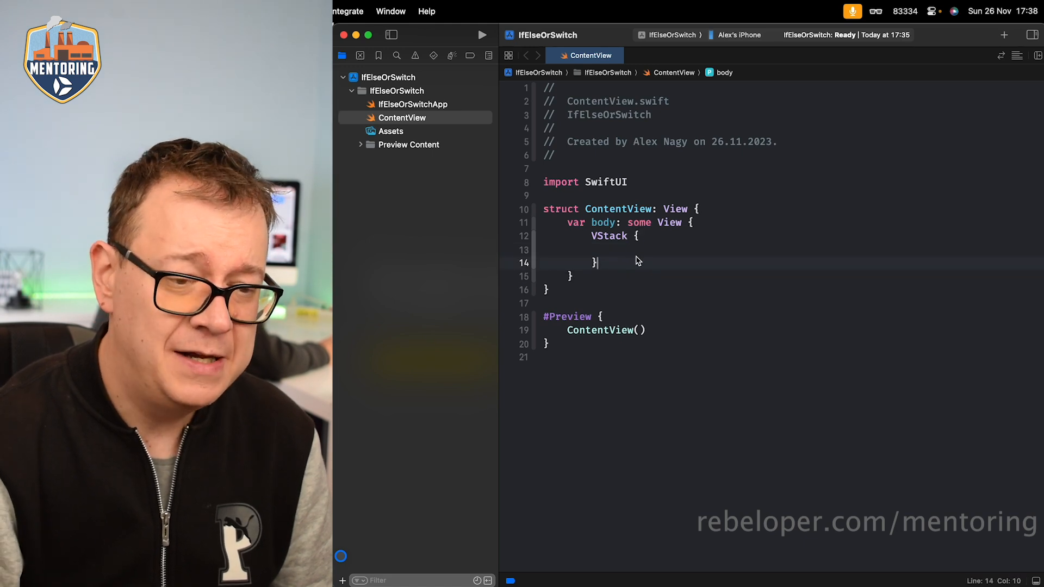
{"action": "left_click", "coordinate": [699, 209]}
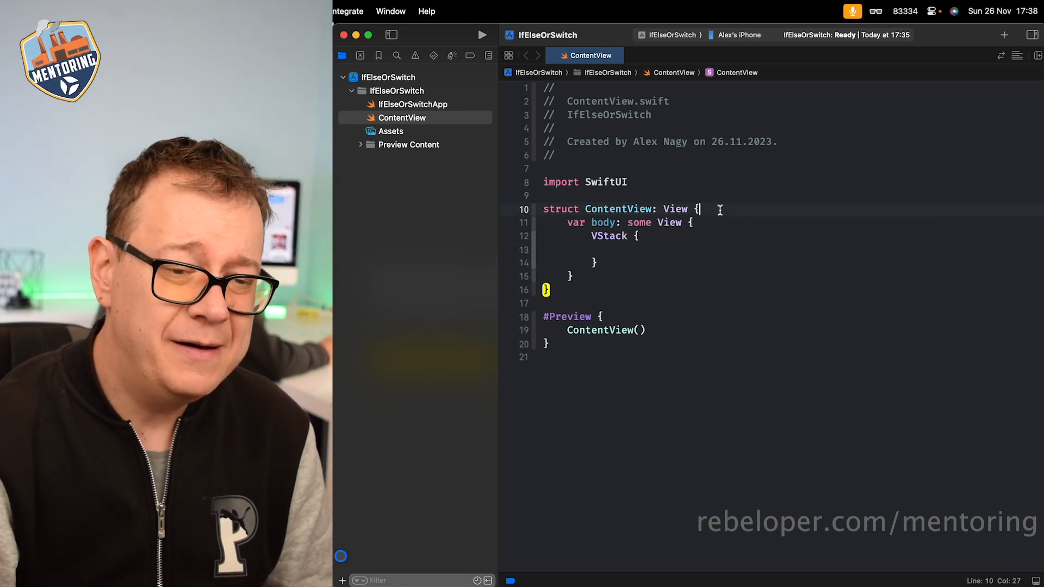
{"action": "key", "text": "Return"}
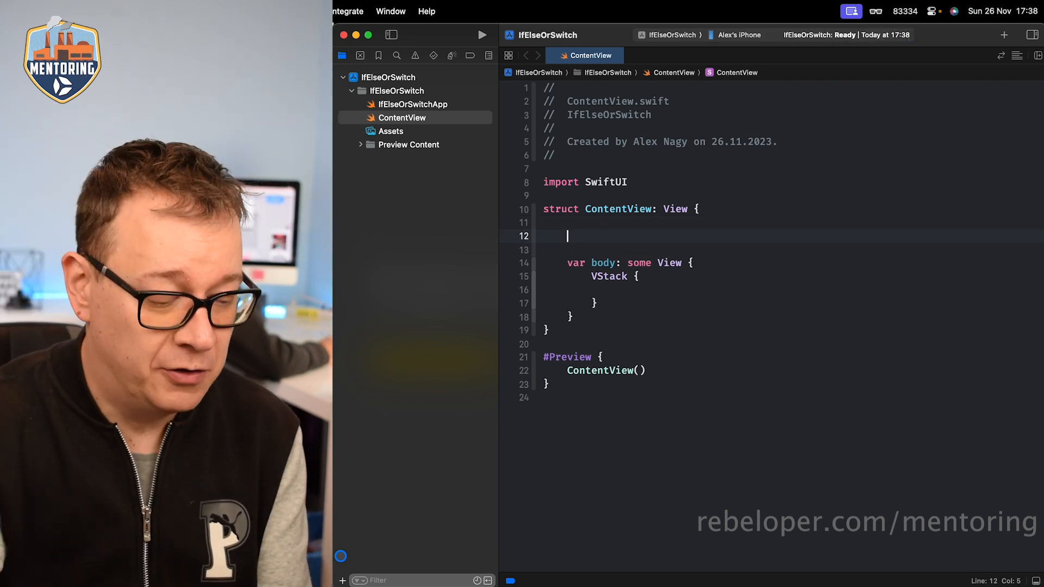
{"action": "type", "text": "@State"}
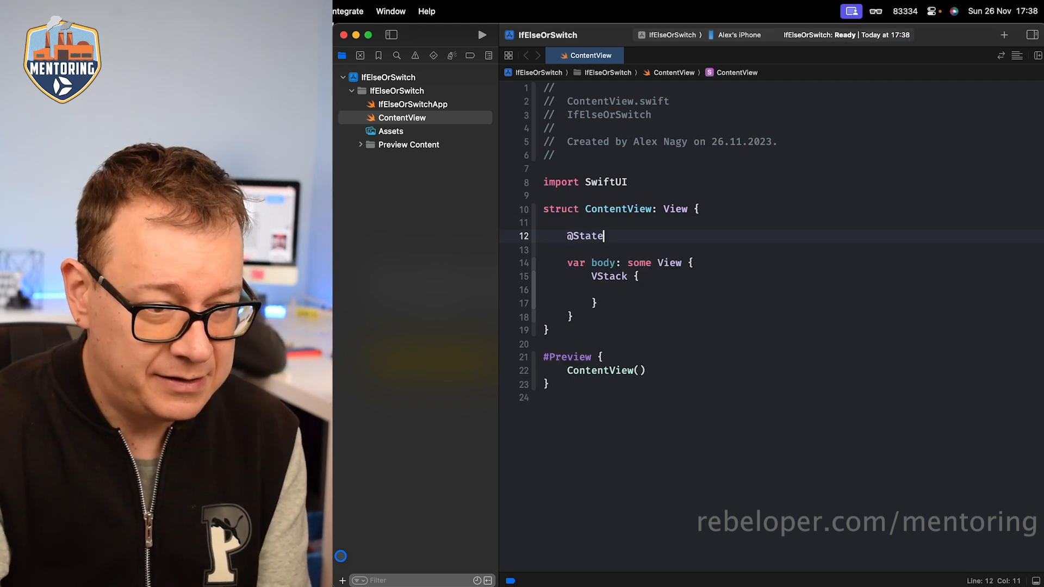
{"action": "type", "text": "private var"}
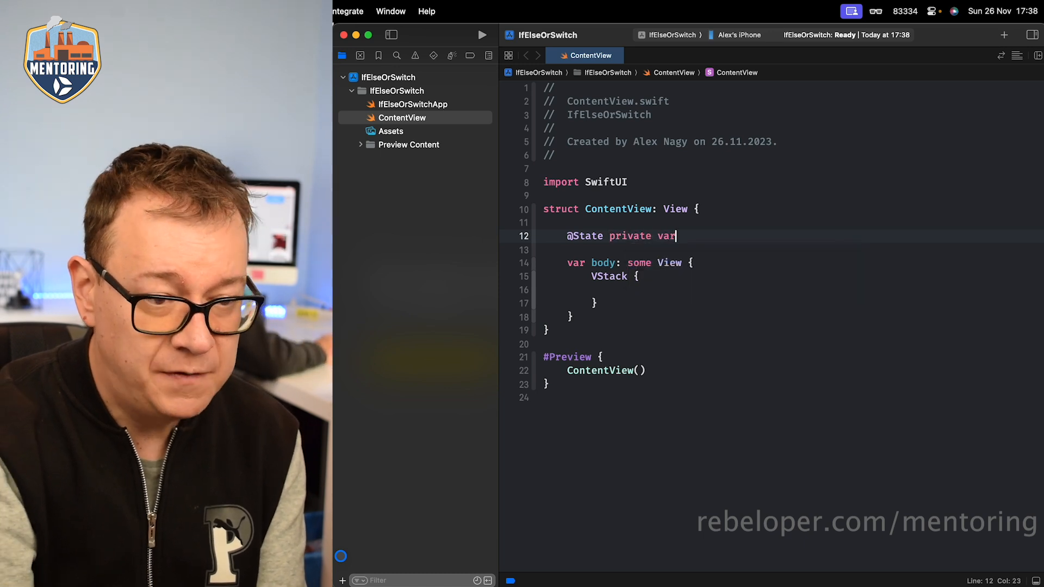
{"action": "type", "text": "isOn"}
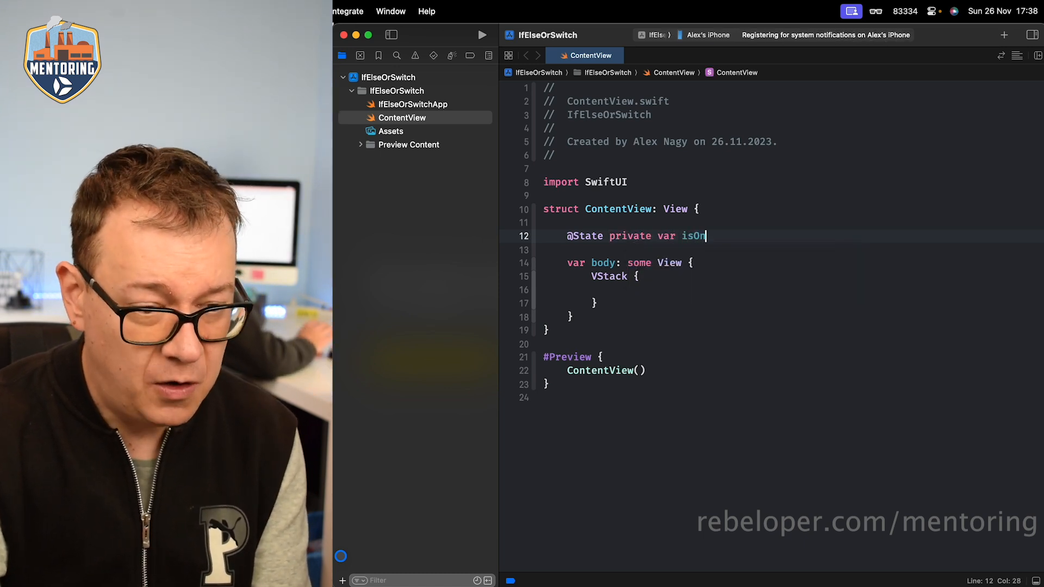
{"action": "type", "text": "="}
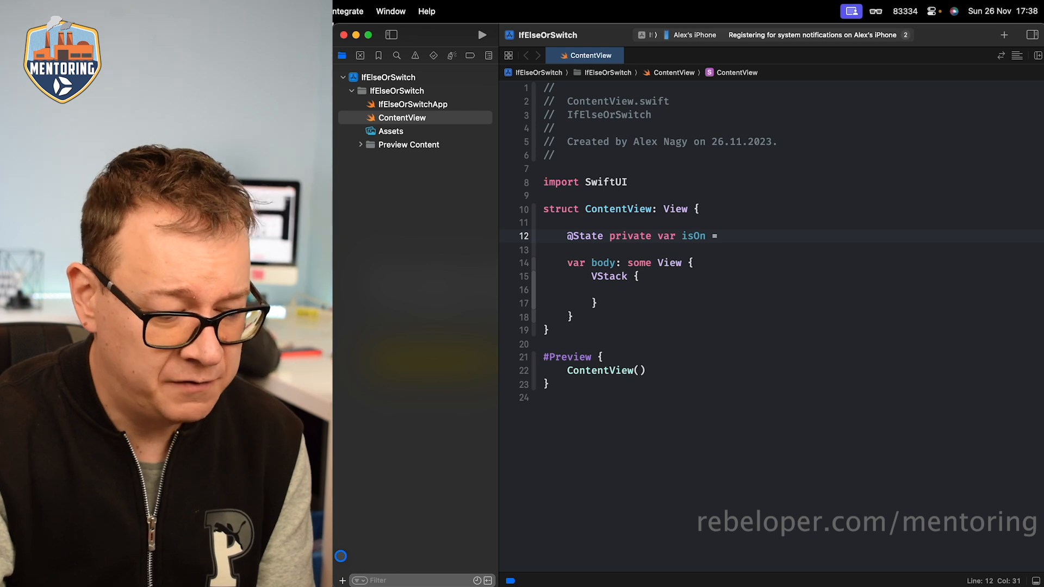
{"action": "type", "text": "false"}
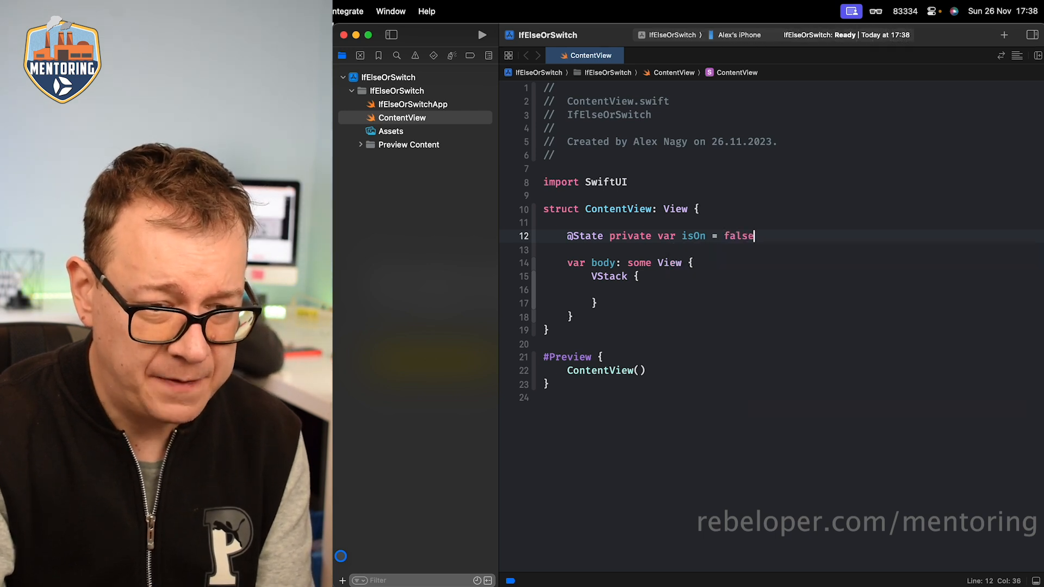
{"action": "left_click", "coordinate": [615, 290]}
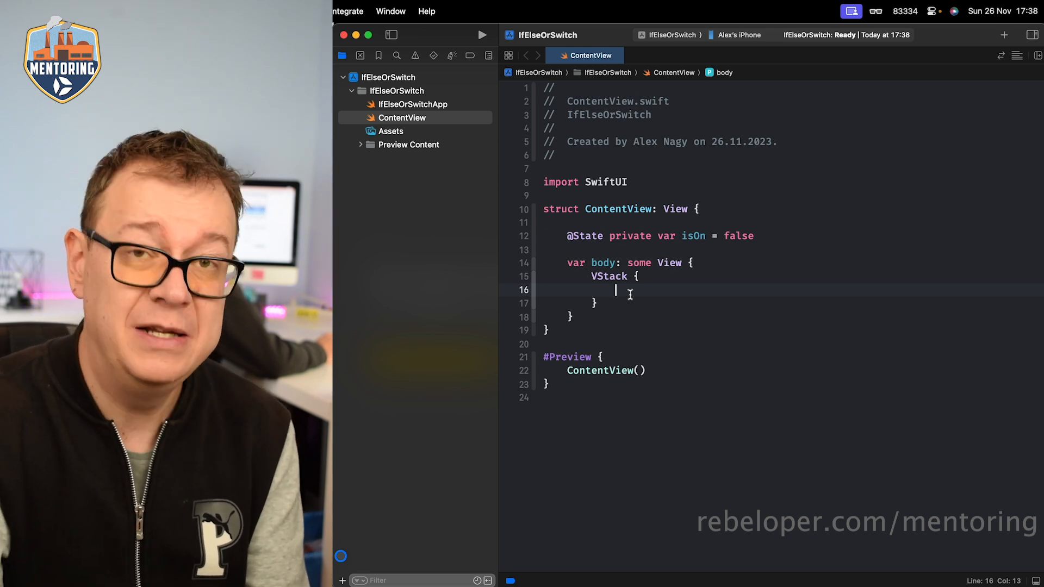
Write an if isOn block containing Text("It's on!") inside the VStack
{"action": "type", "text": "if"}
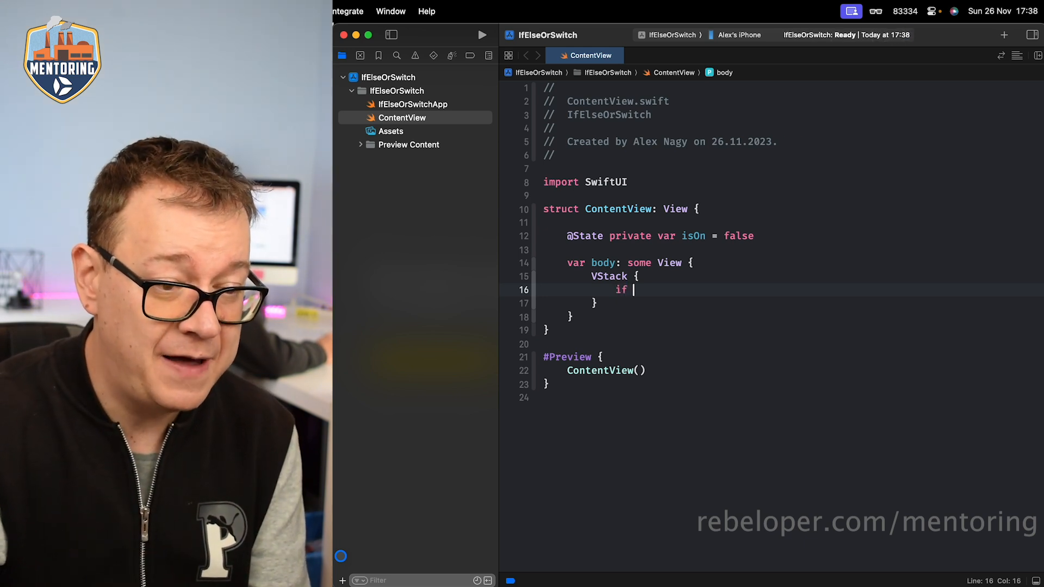
{"action": "type", "text": "isOn {"}
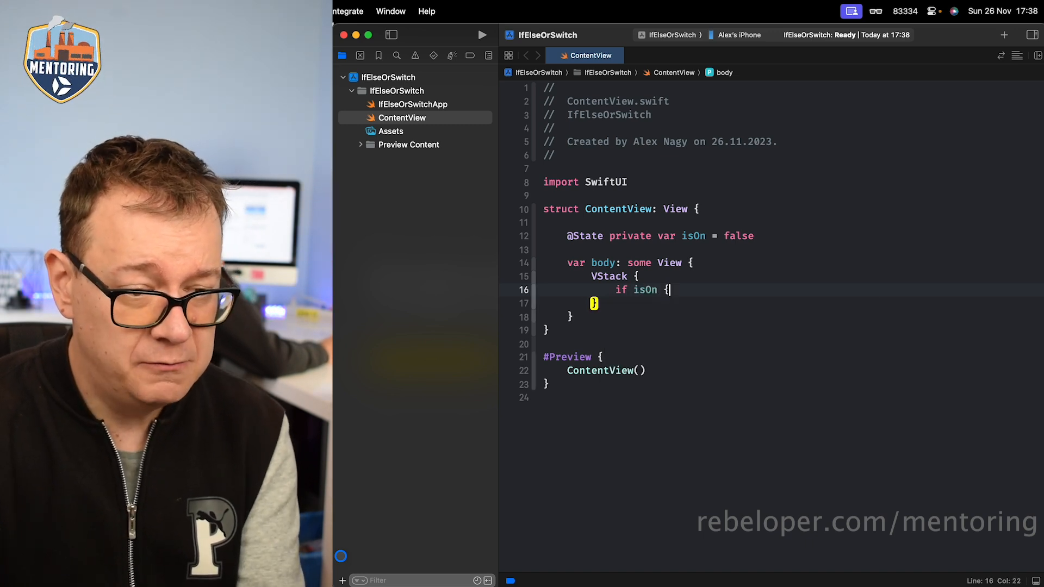
{"action": "key", "text": "return"}
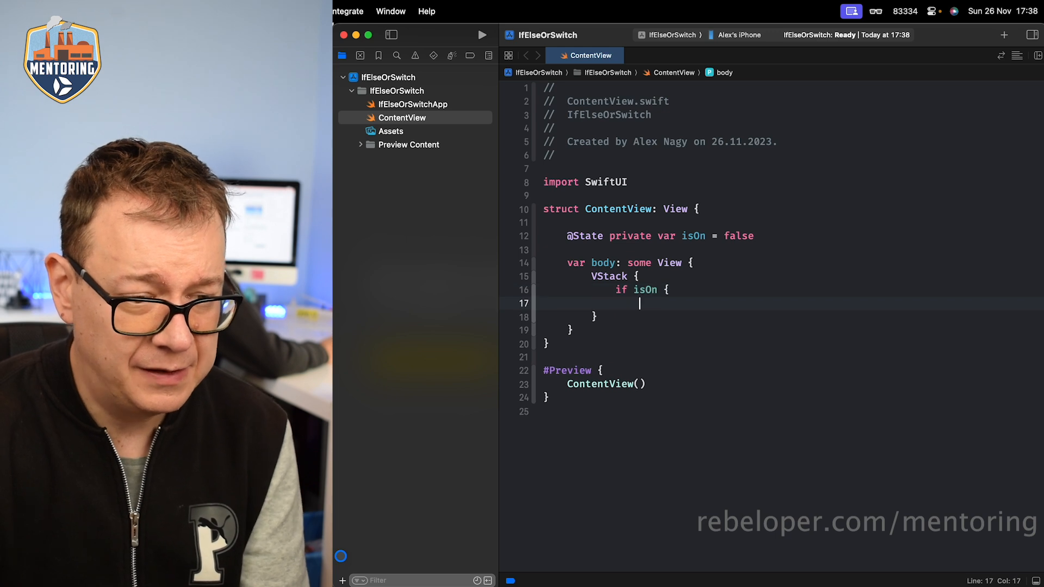
{"action": "key", "text": "Return"}
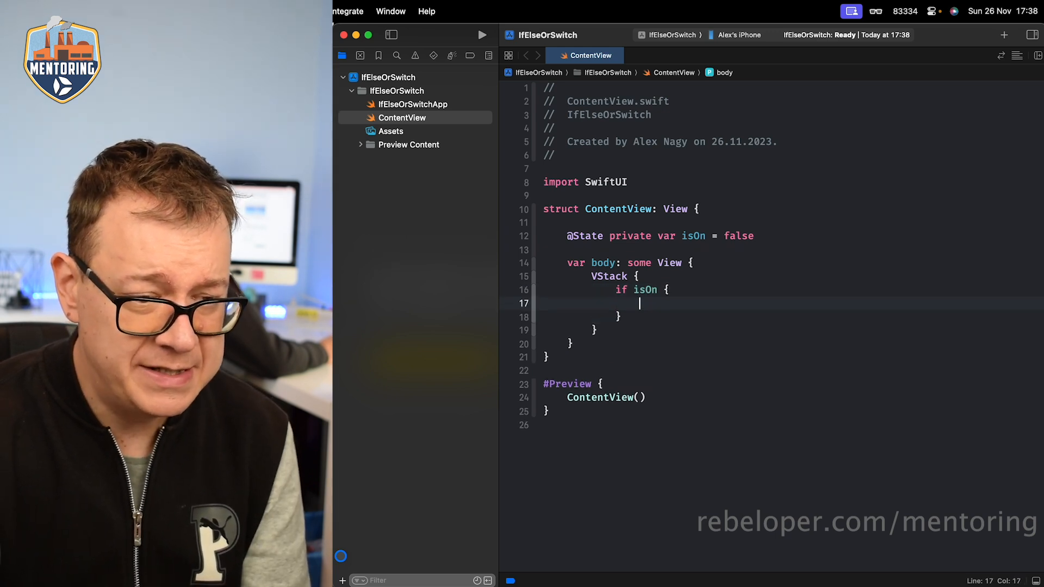
{"action": "type", "text": "Text(\"It"}
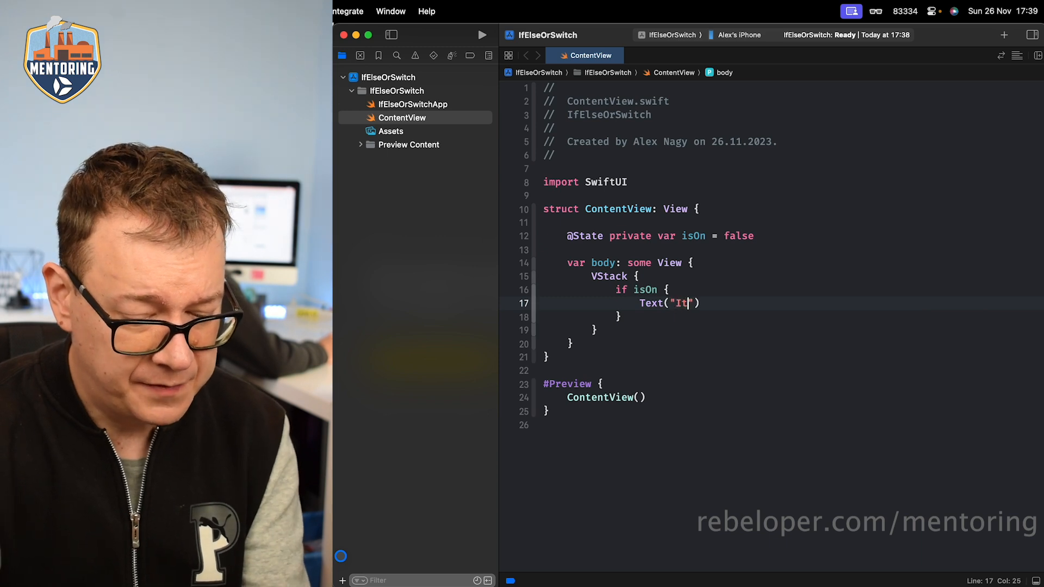
{"action": "type", "text": "'s on!"}
{"action": "left_click", "coordinate": [750, 316]}
{"action": "type", "text": " els"}
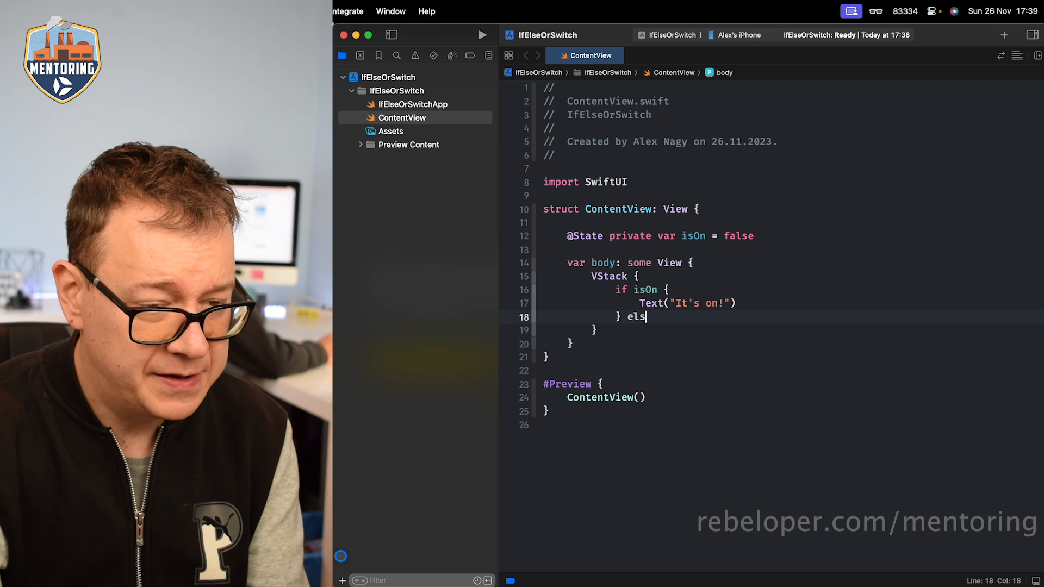
Add the else branch with Text("It's off!") and leave blank lines below the if-else
{"action": "type", "text": "e {"}
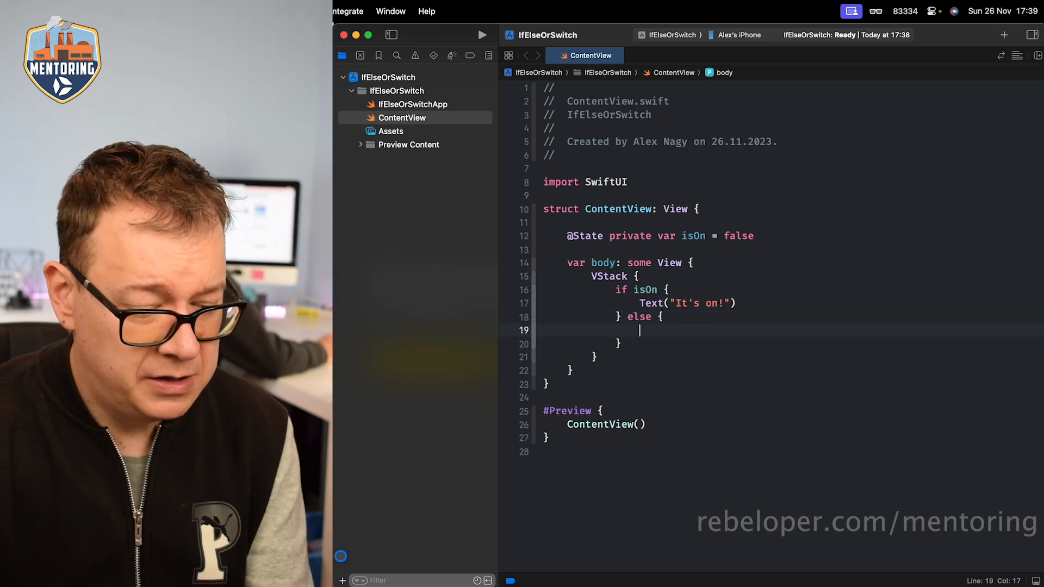
{"action": "type", "text": "Text(\""}
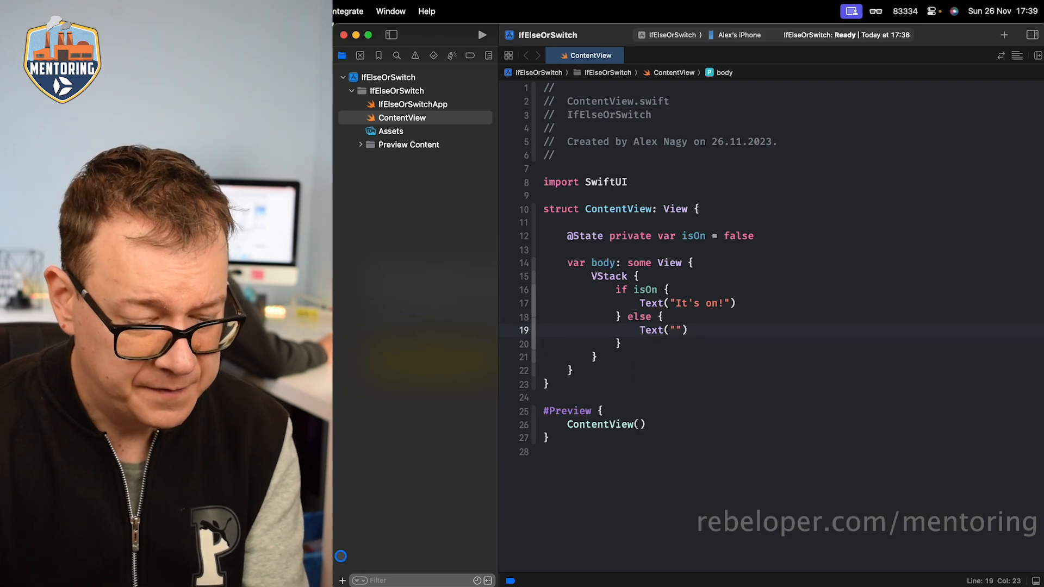
{"action": "type", "text": "It's off!"}
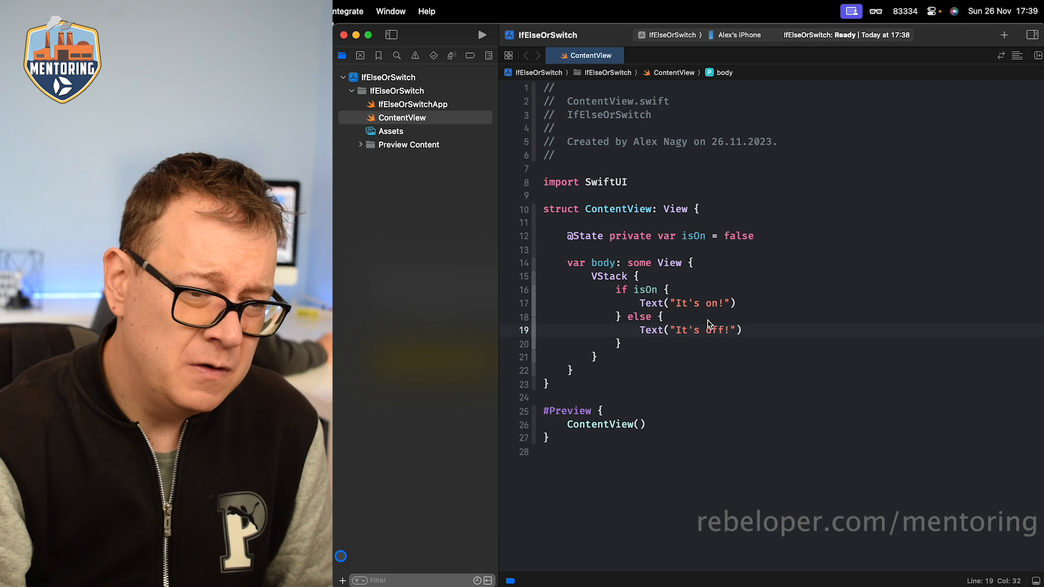
{"action": "double_click", "coordinate": [645, 289]}
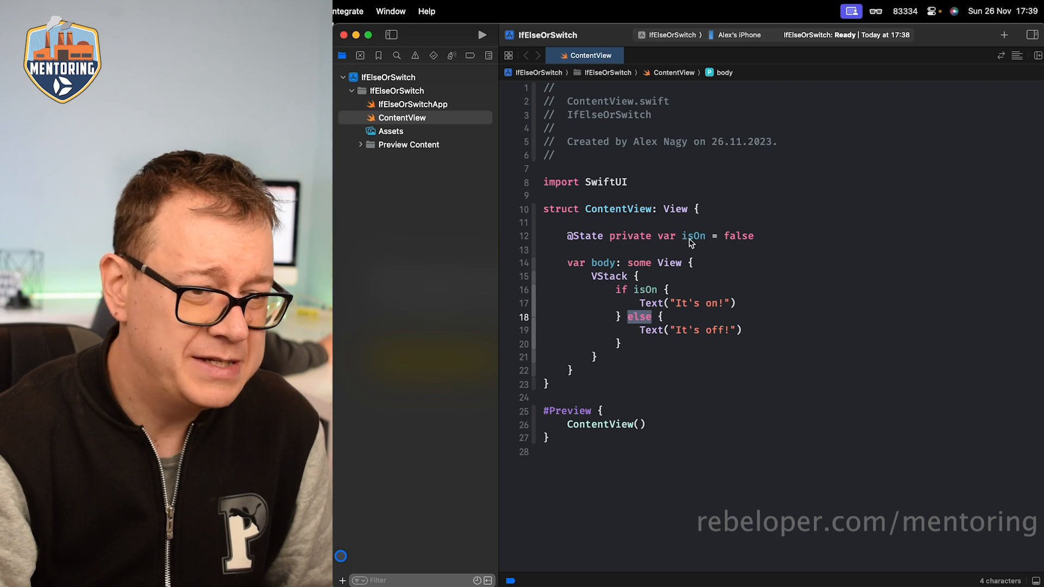
{"action": "double_click", "coordinate": [693, 235]}
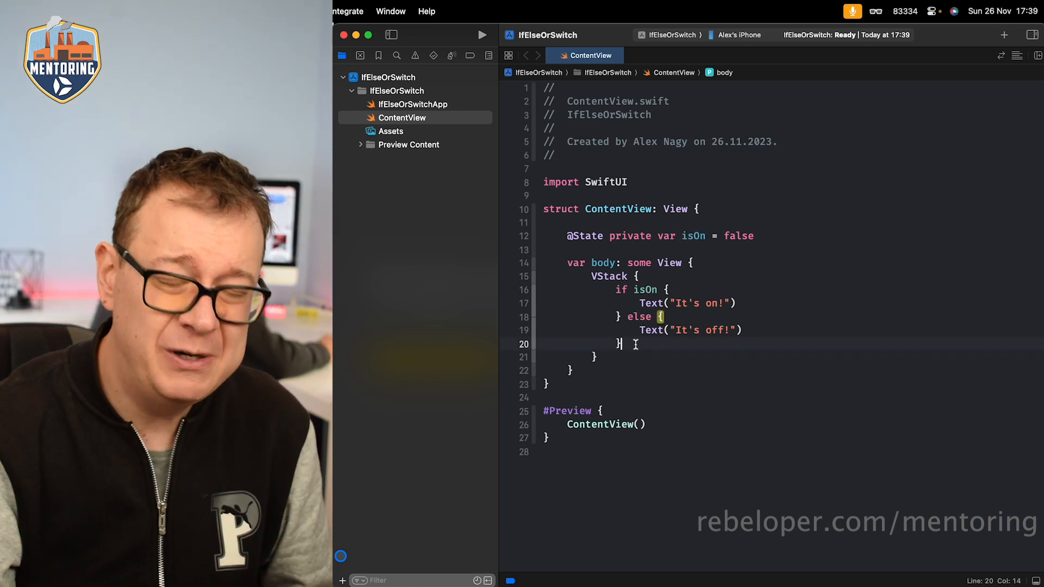
{"action": "key", "text": "return"}
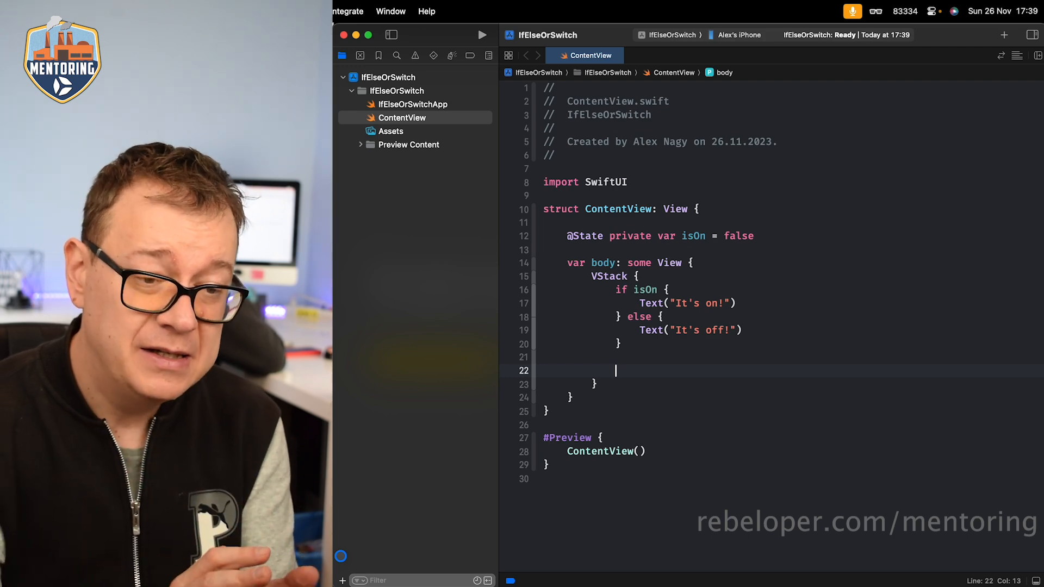
Write switch isOn with case true Text("It's on!") and case false Text("It's off!")
{"action": "type", "text": "switch isOn {"}
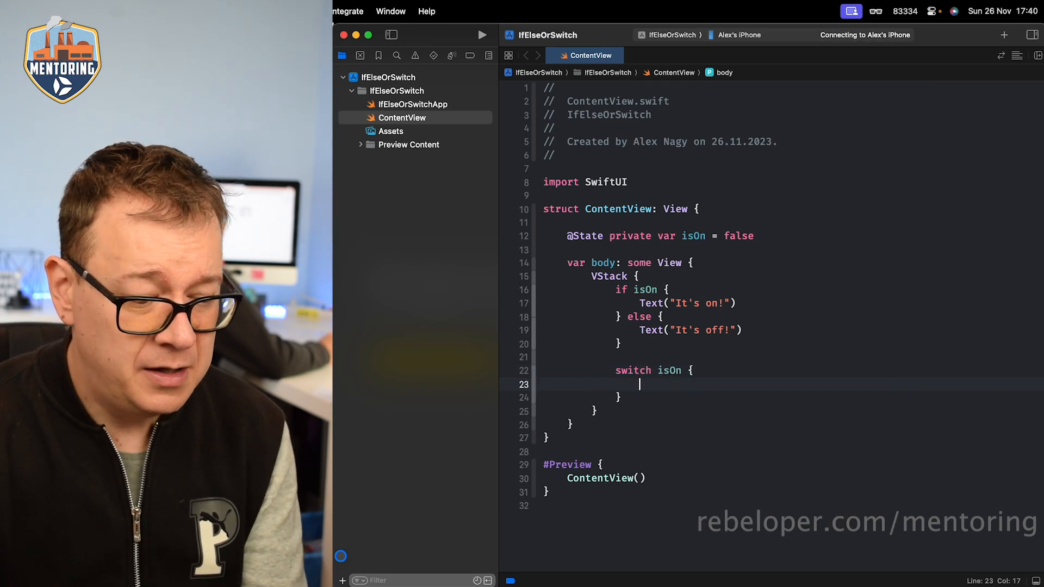
{"action": "type", "text": "case"}
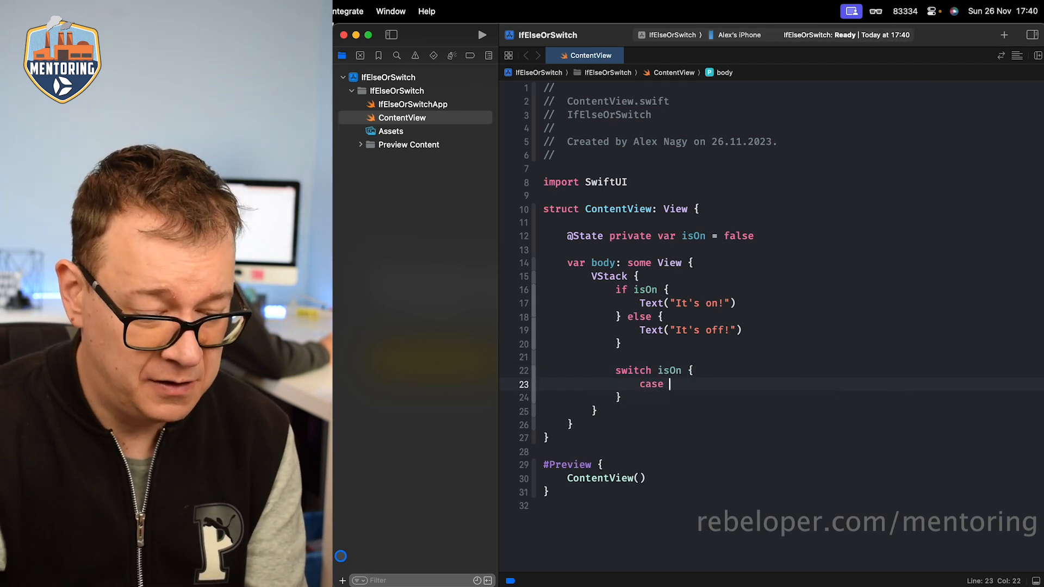
{"action": "type", "text": "true:"}
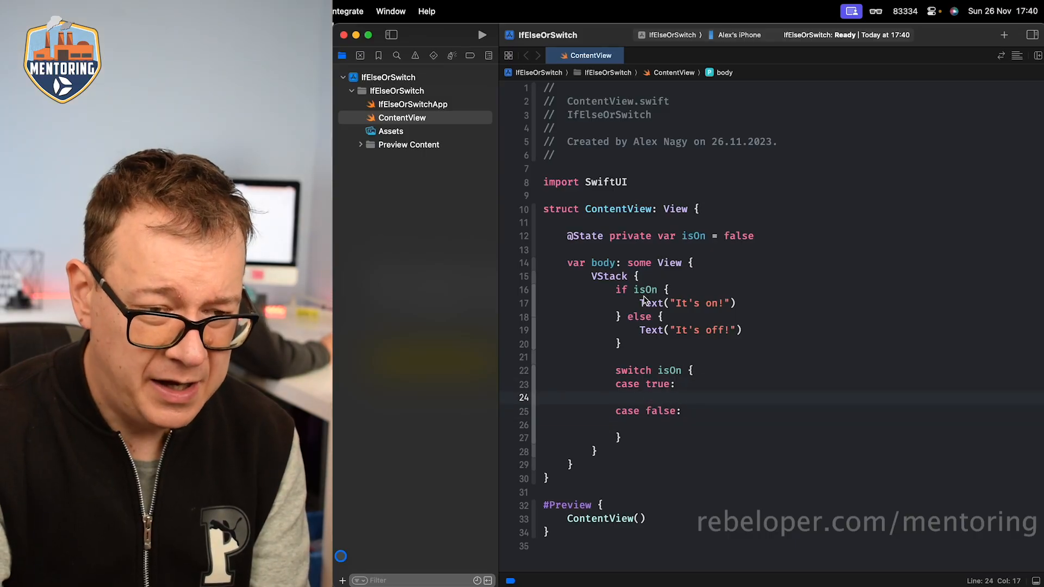
{"action": "double_click", "coordinate": [686, 303]}
{"action": "type", "text": "Text(\"It's on!\")"}
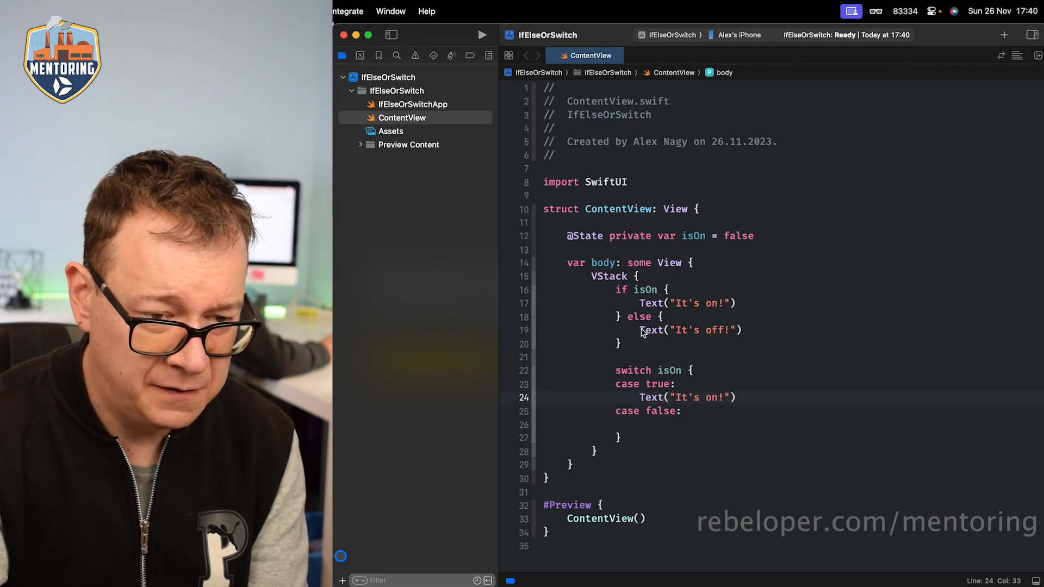
{"action": "double_click", "coordinate": [688, 330]}
{"action": "type", "text": "Text(\"It's off!\")"}
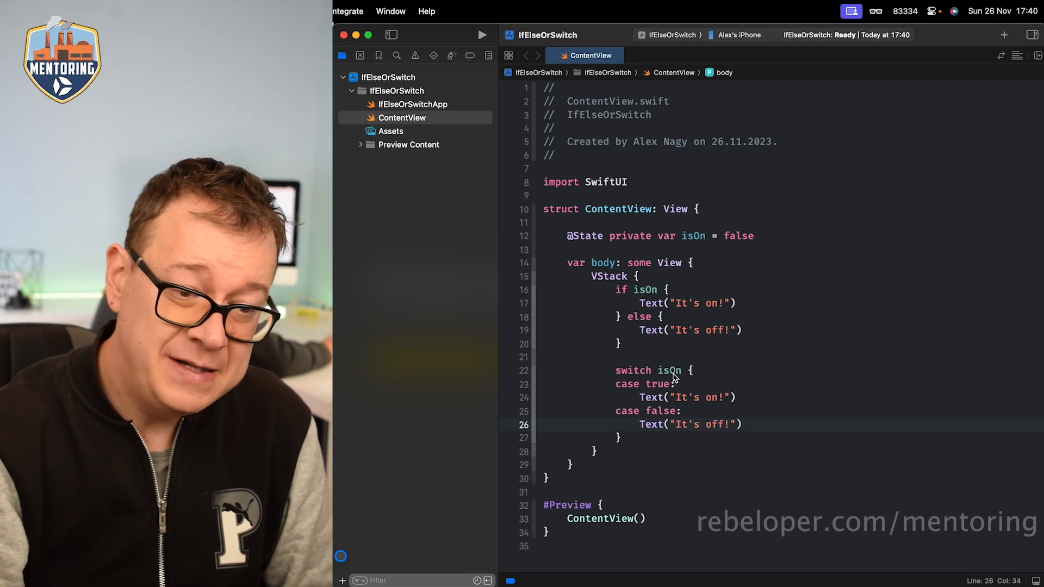
{"action": "double_click", "coordinate": [670, 370]}
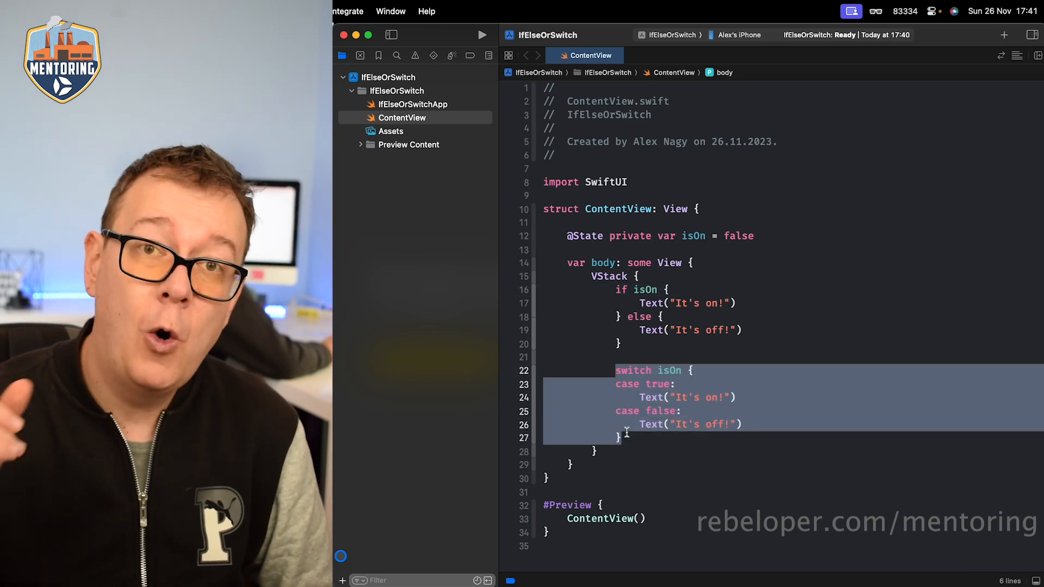
{"action": "left_click", "coordinate": [651, 424]}
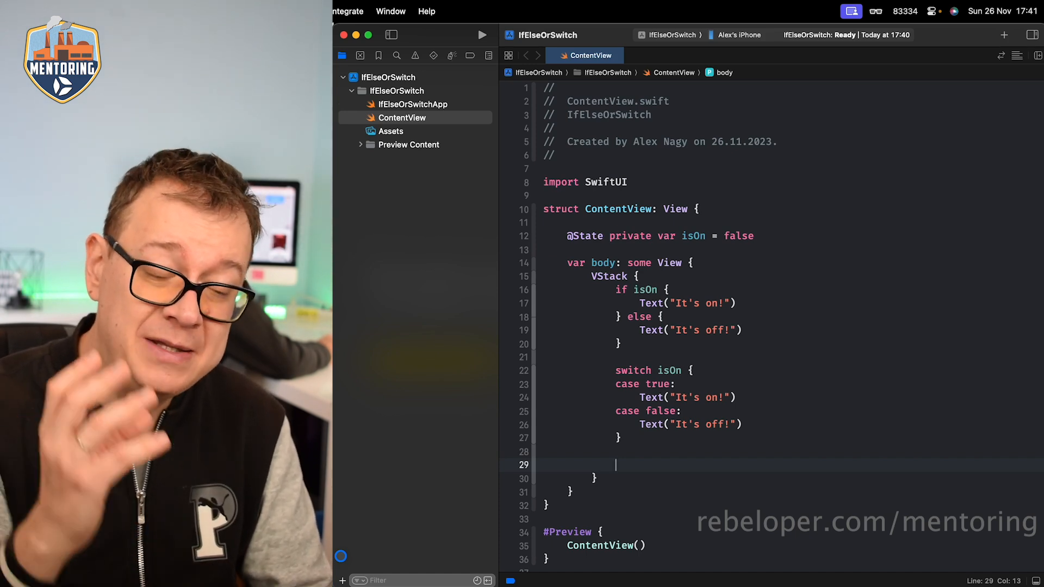
{"action": "mouse_move", "coordinate": [674, 441]}
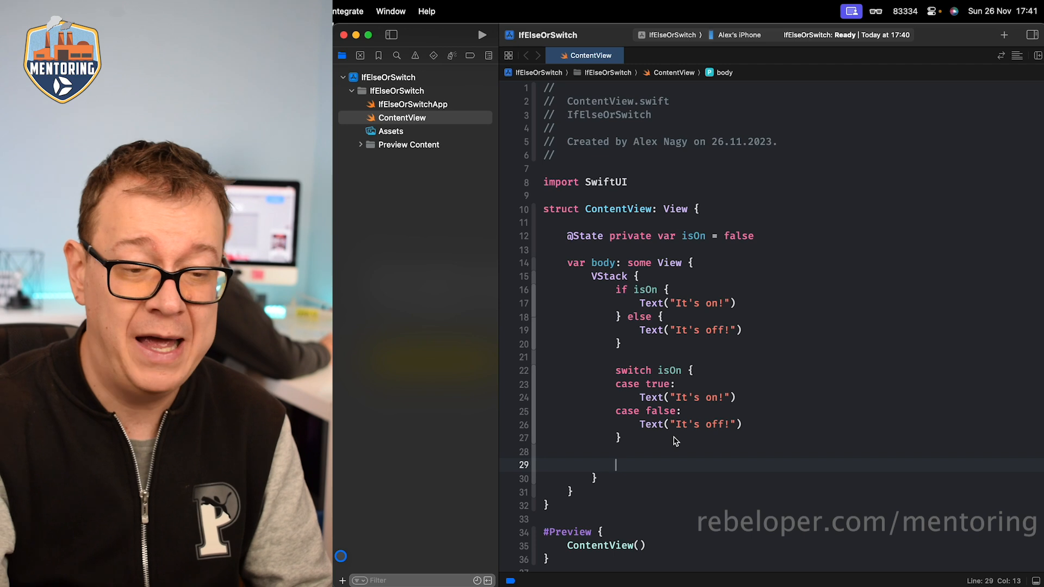
Write Text(isOn ? "It's on!" : "It's off!") after the switch and duplicate the line
{"action": "double_click", "coordinate": [650, 424]}
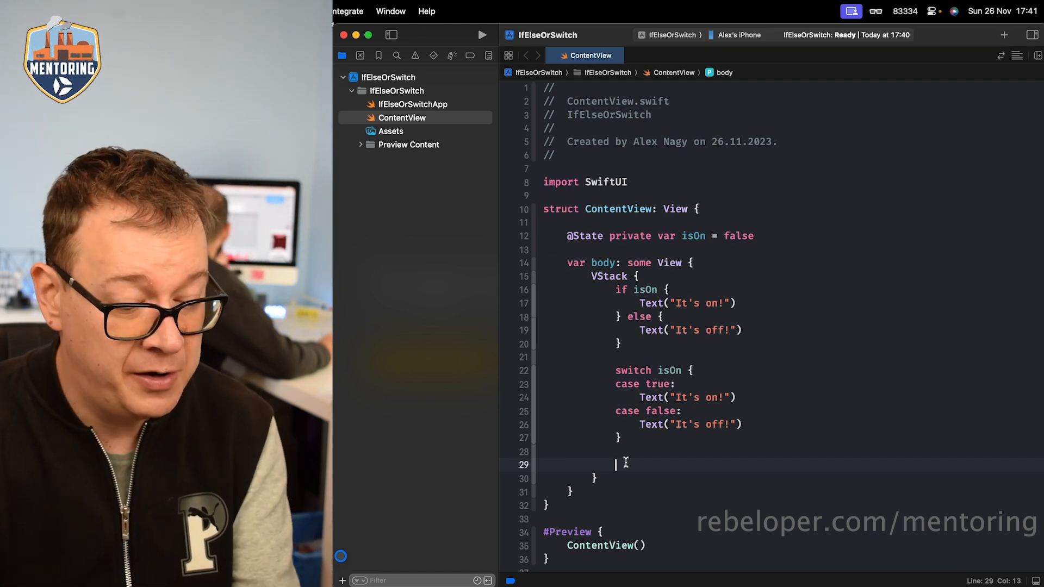
{"action": "type", "text": "Text"}
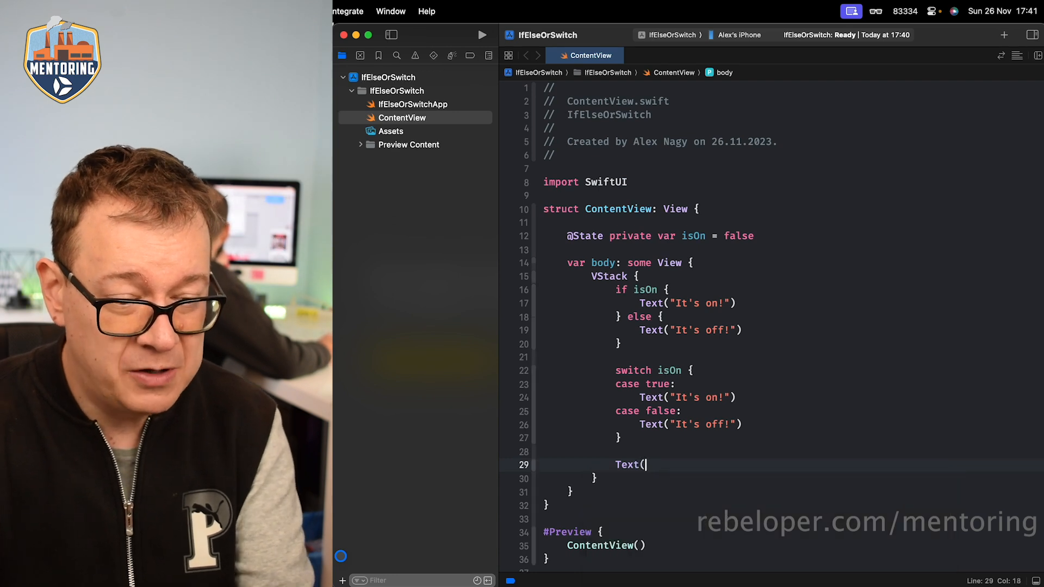
{"action": "type", "text": "("}
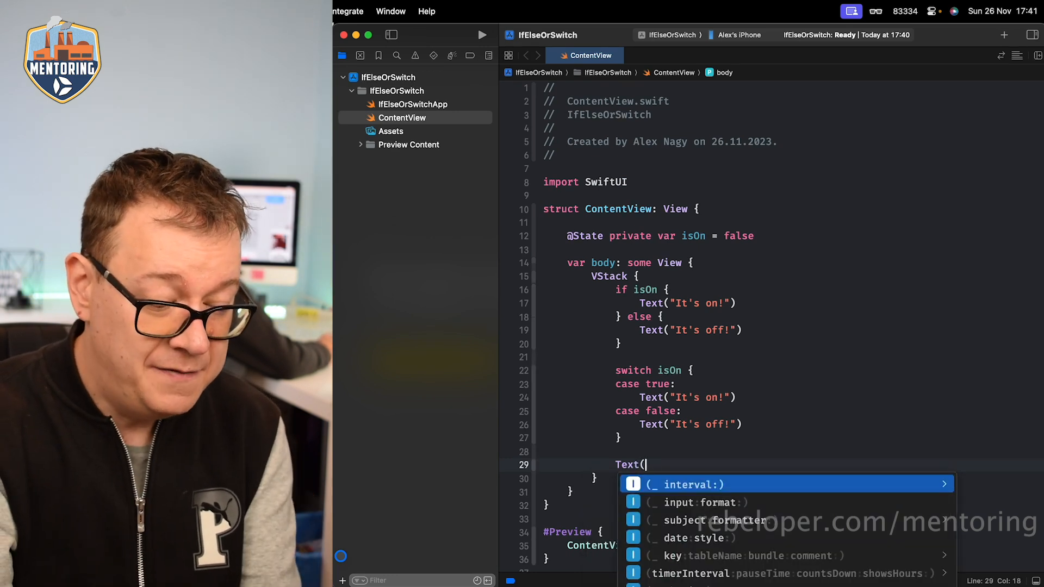
{"action": "type", "text": "isOn ?"}
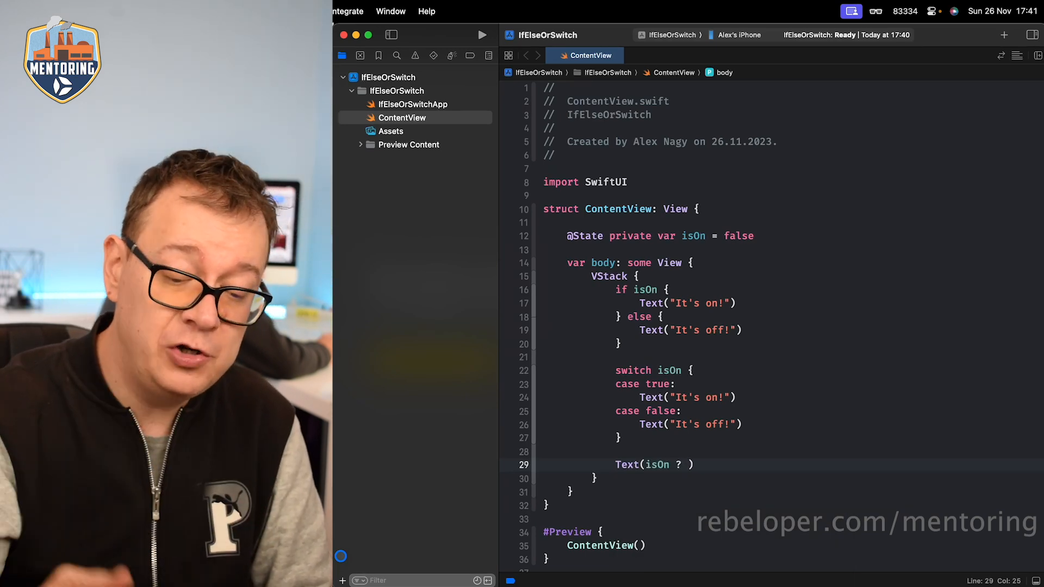
{"action": "type", "text": "\"\" :"}
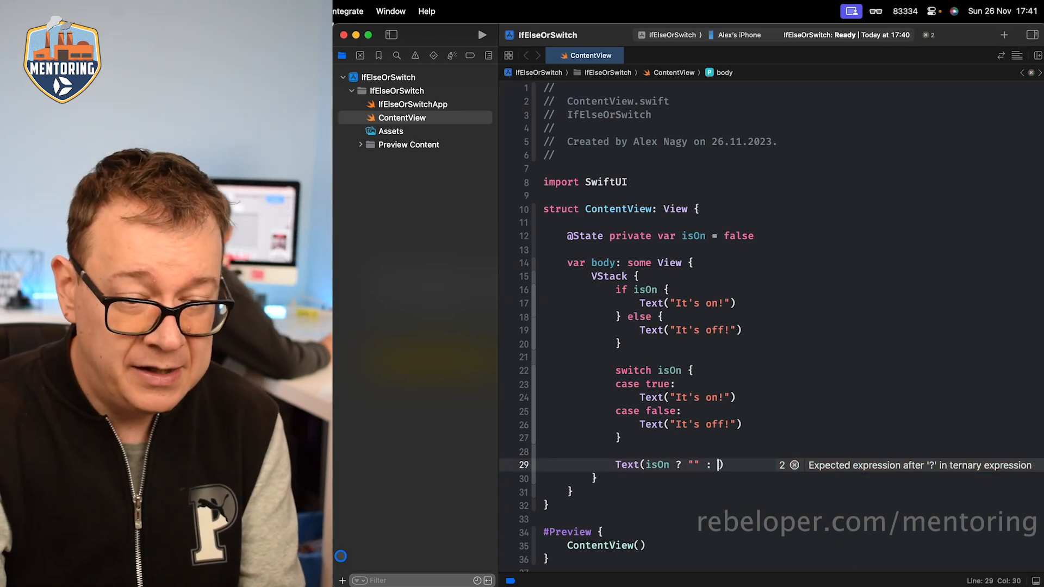
{"action": "type", "text": "\"\""}
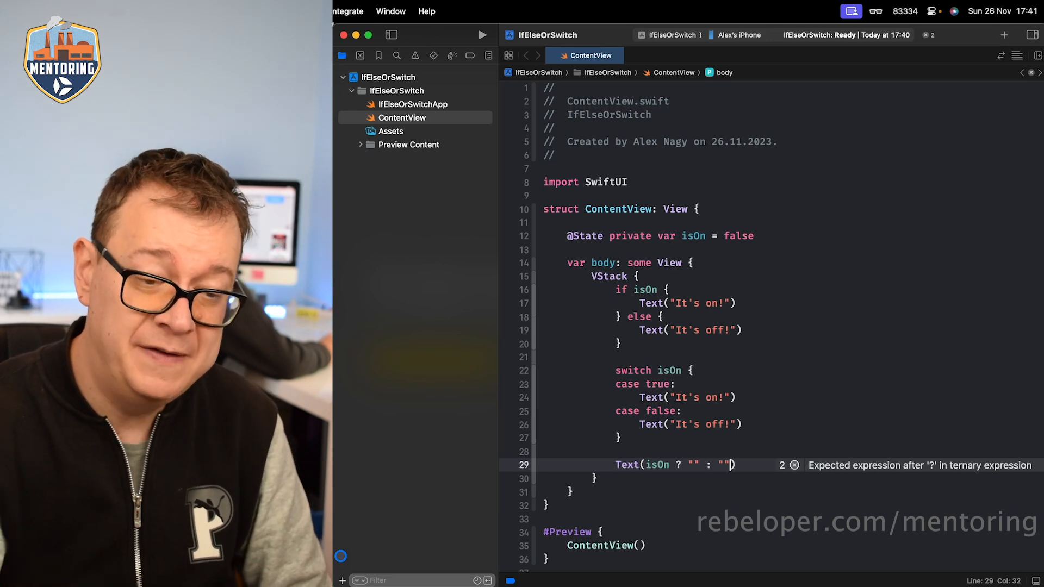
{"action": "double_click", "coordinate": [696, 397]}
{"action": "type", "text": "It's on!"}
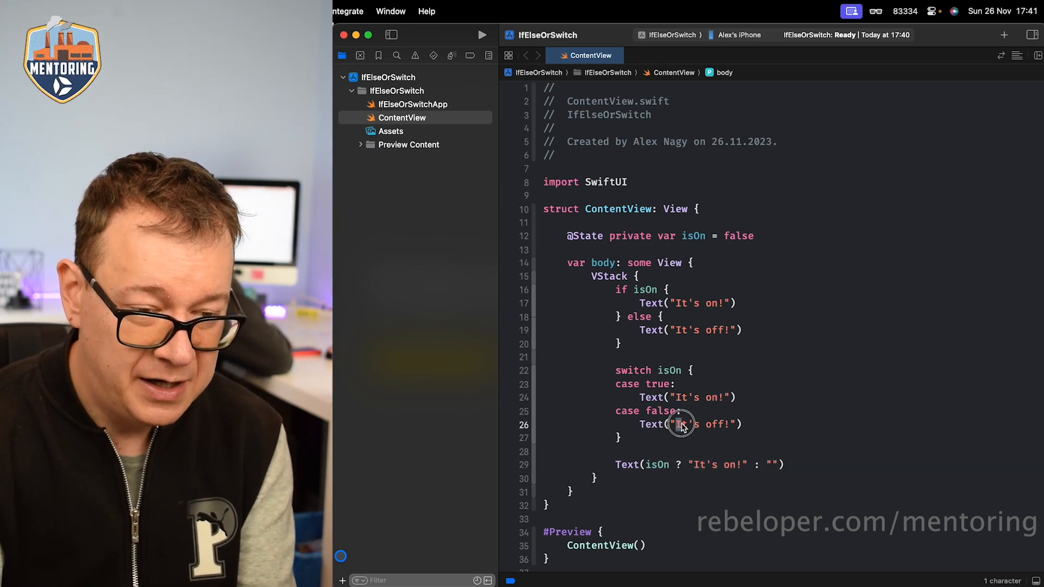
{"action": "double_click", "coordinate": [682, 424]}
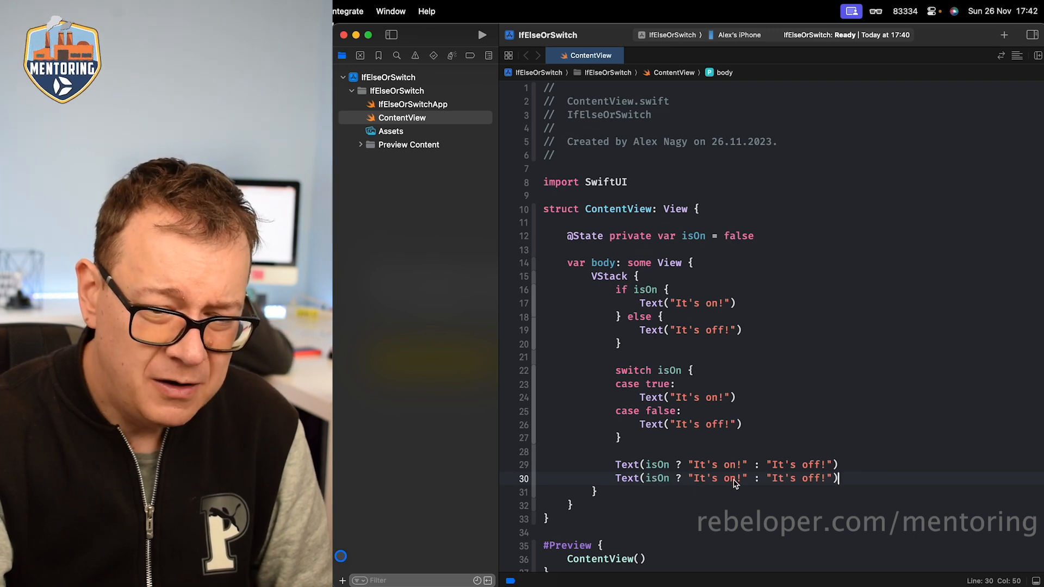
Rewrite the duplicate as Text("It's \(isOn ? "on" : "off")!") using string interpolation
{"action": "double_click", "coordinate": [809, 477]}
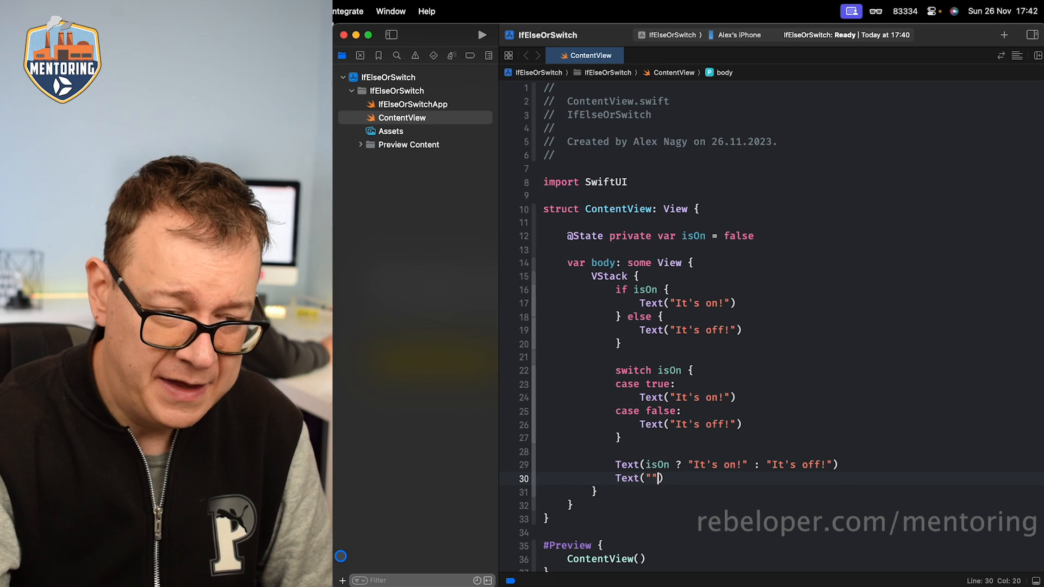
{"action": "type", "text": "It's on"}
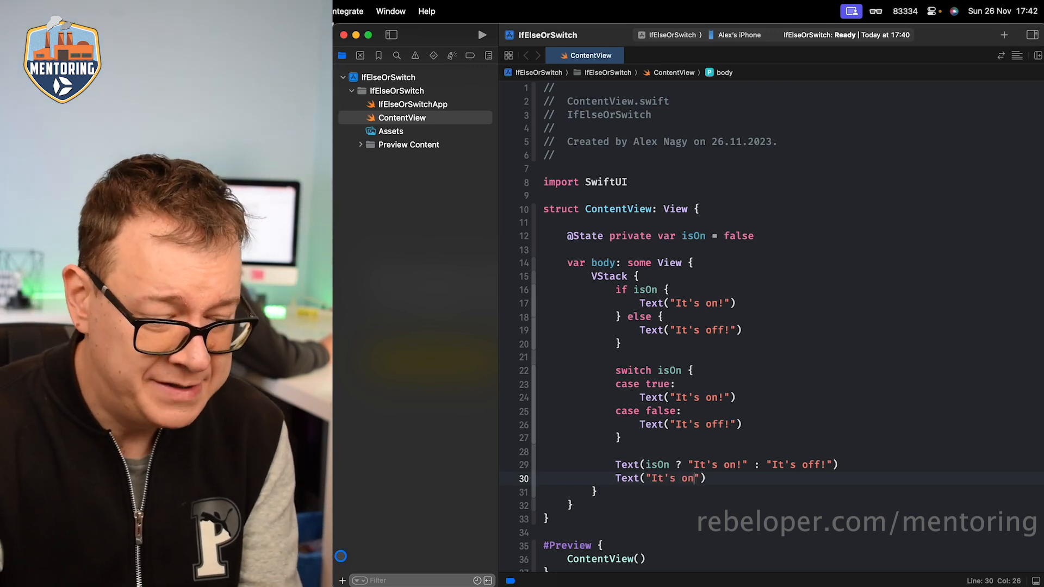
{"action": "double_click", "coordinate": [686, 477]}
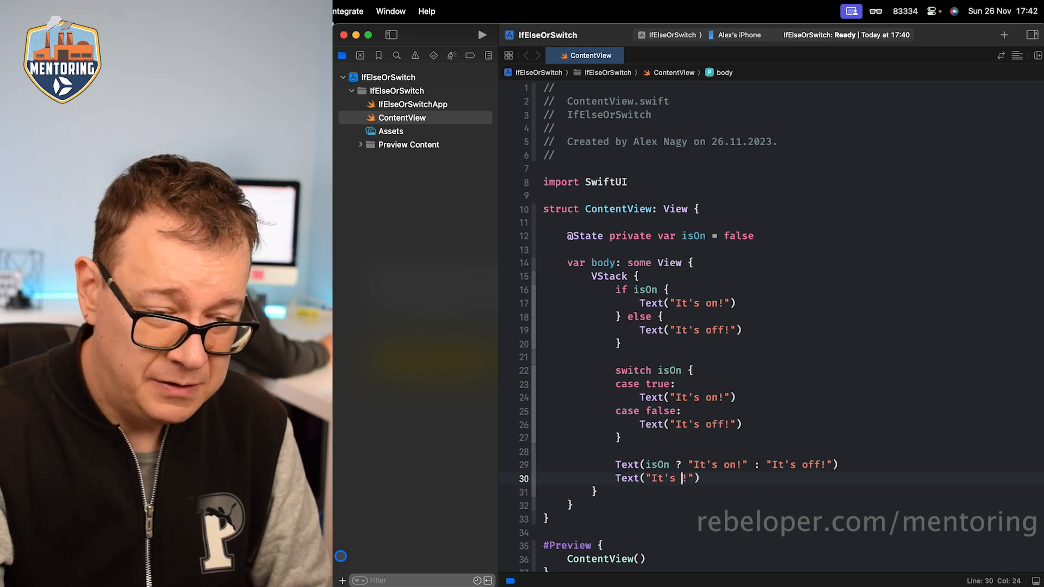
{"action": "type", "text": "\\()"}
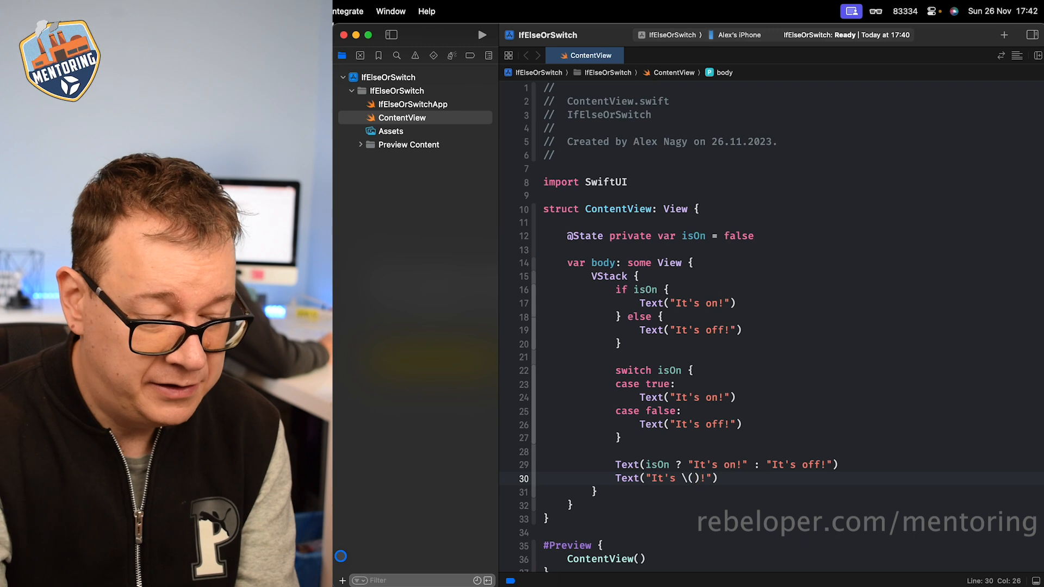
{"action": "type", "text": "isOn"}
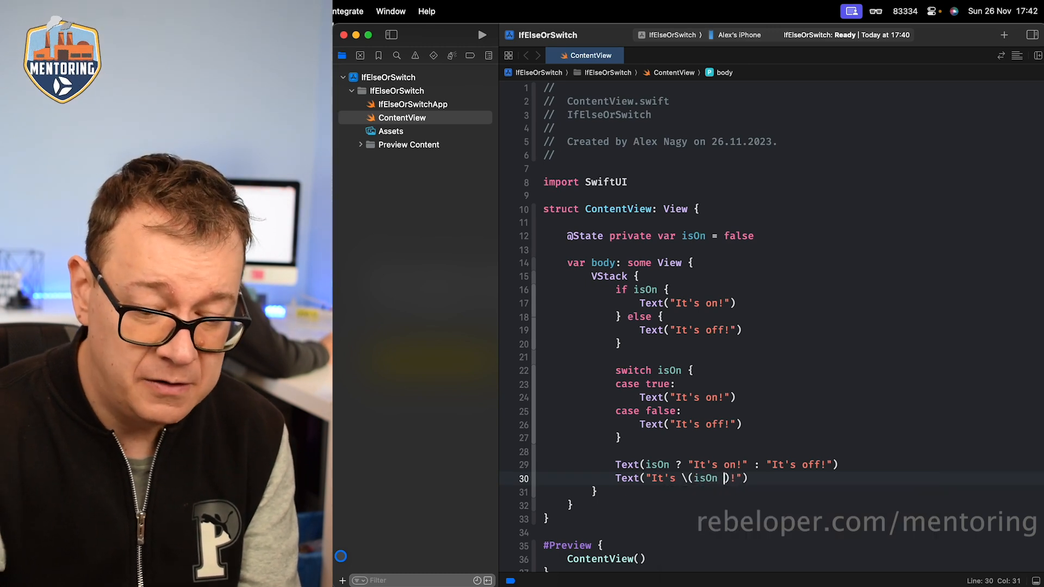
{"action": "type", "text": "? \""}
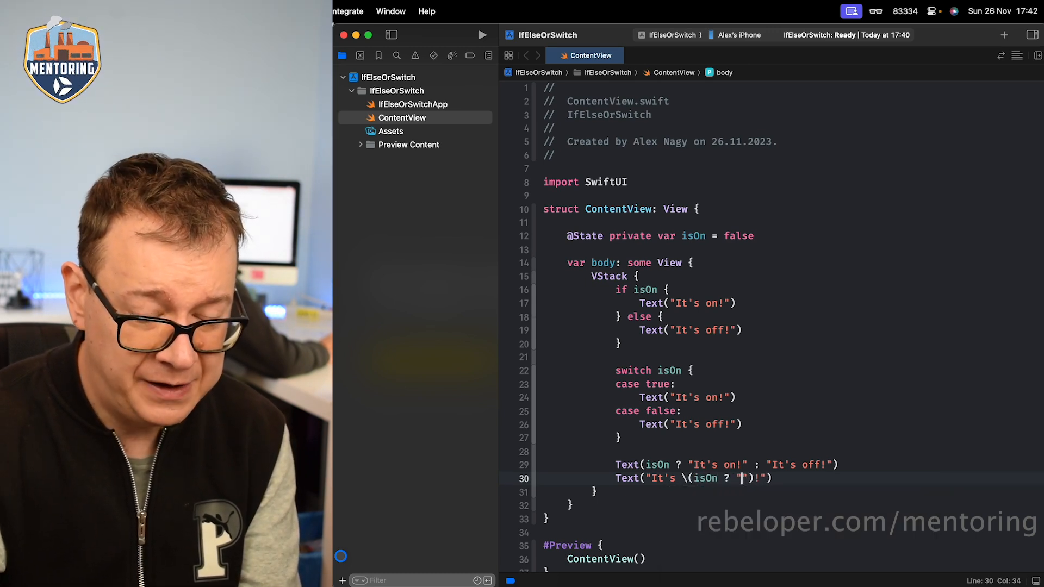
{"action": "type", "text": "on\" : \""}
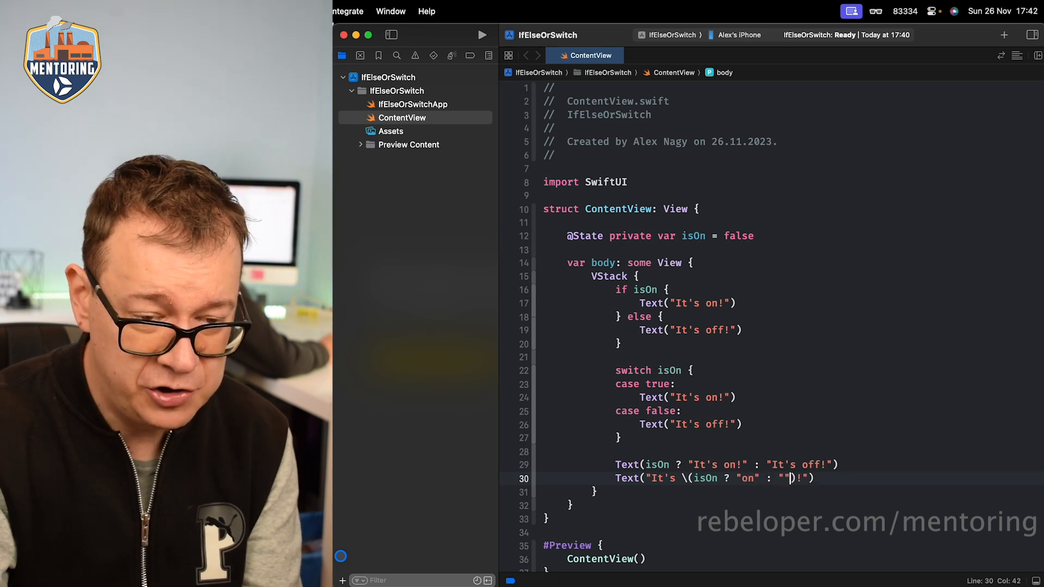
{"action": "type", "text": "off"}
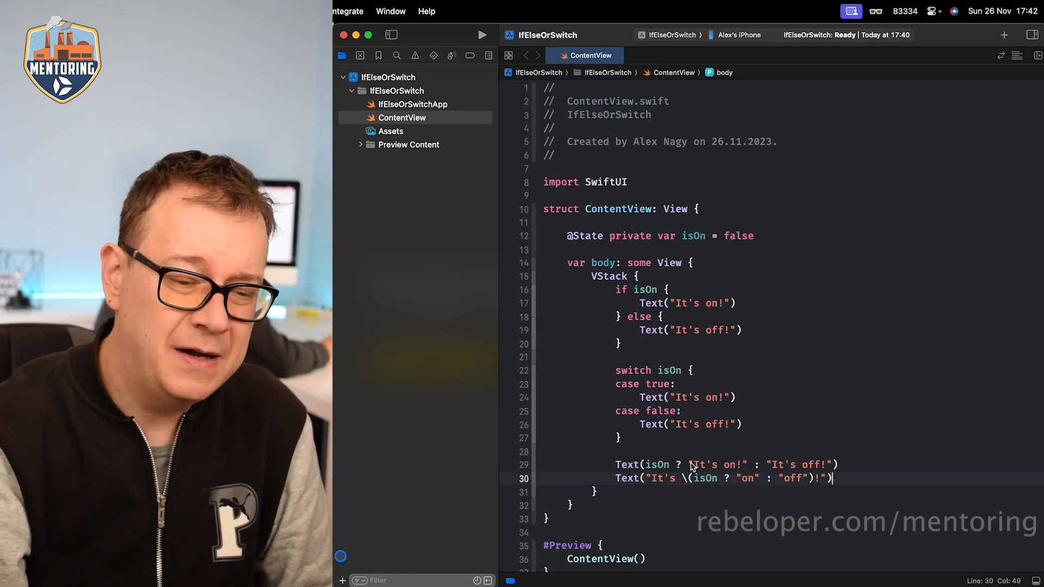
{"action": "double_click", "coordinate": [705, 464]}
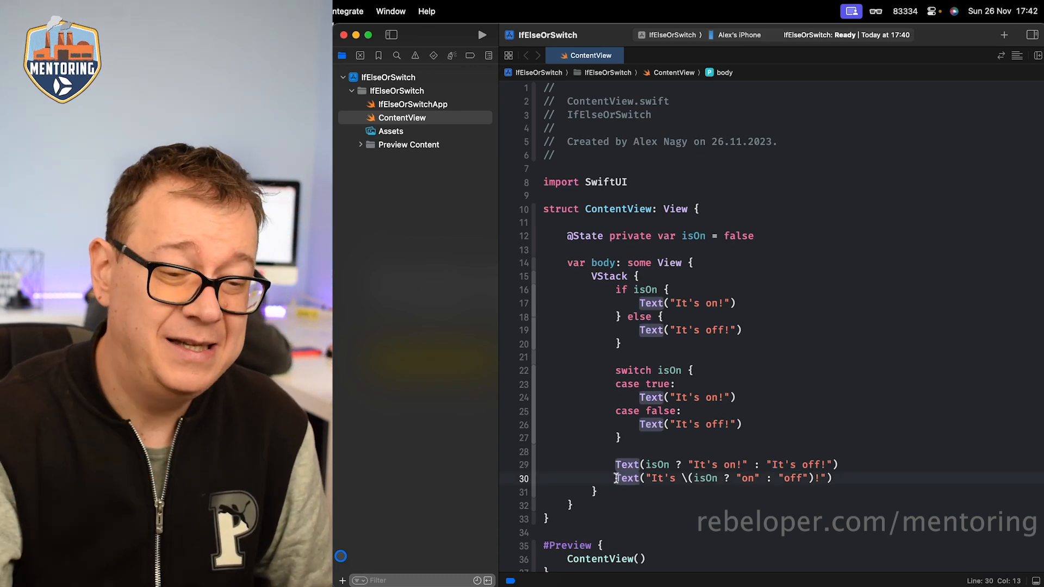
{"action": "double_click", "coordinate": [625, 478]}
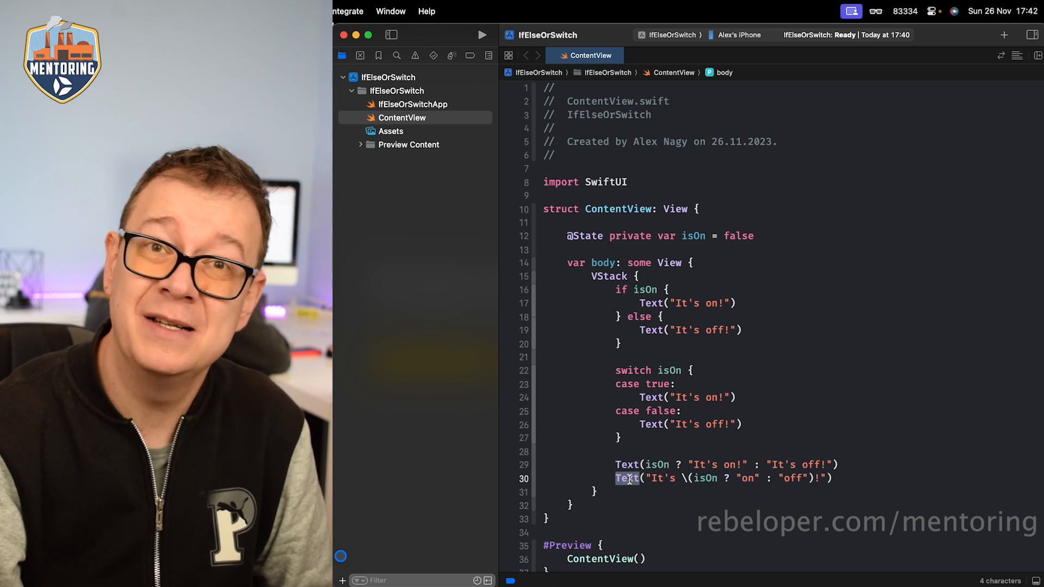
{"action": "mouse_move", "coordinate": [651, 429]}
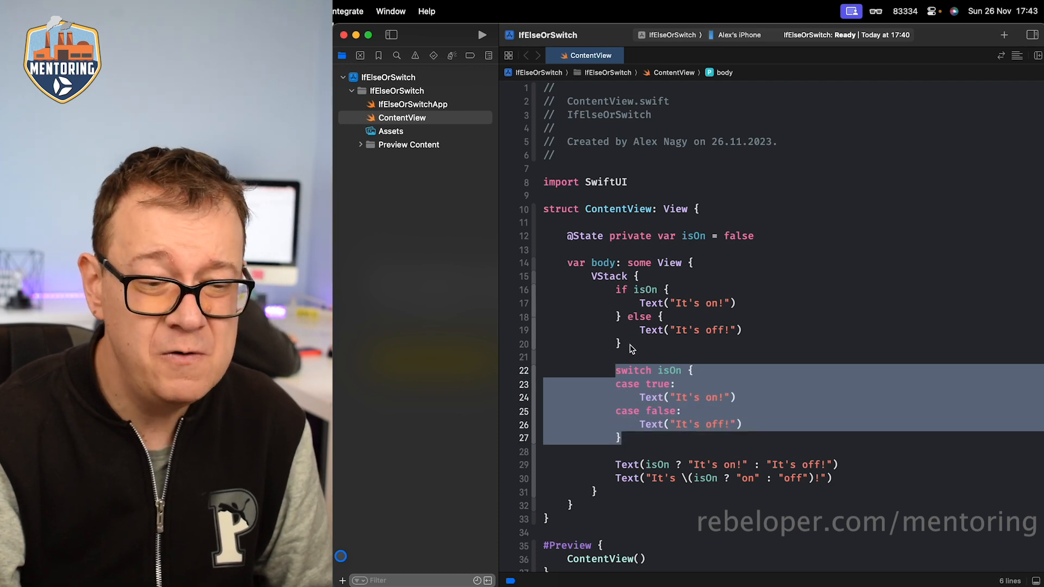
{"action": "left_click", "coordinate": [622, 344]}
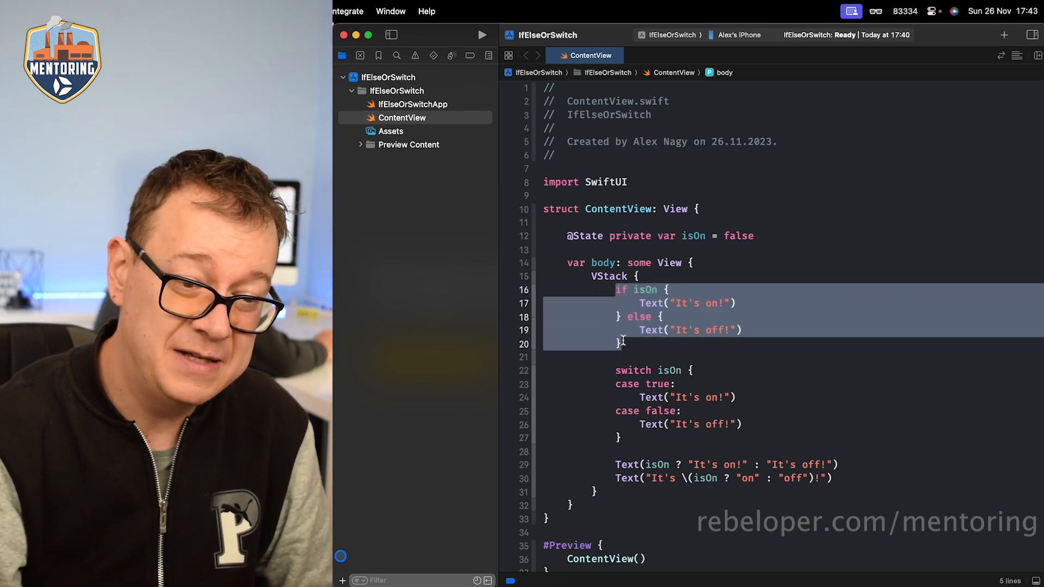
{"action": "left_click", "coordinate": [623, 343]}
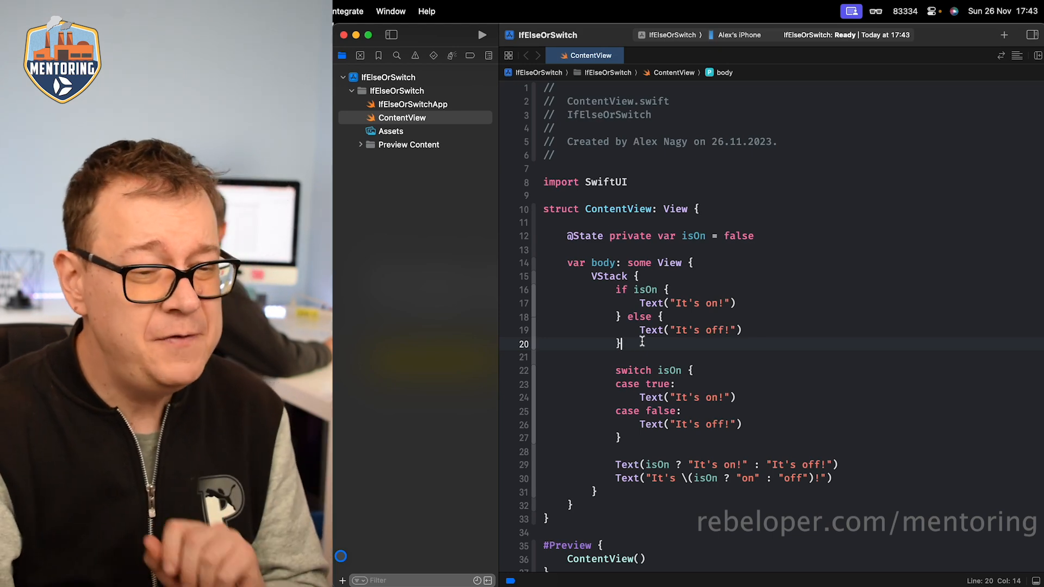
{"action": "mouse_move", "coordinate": [341, 557]}
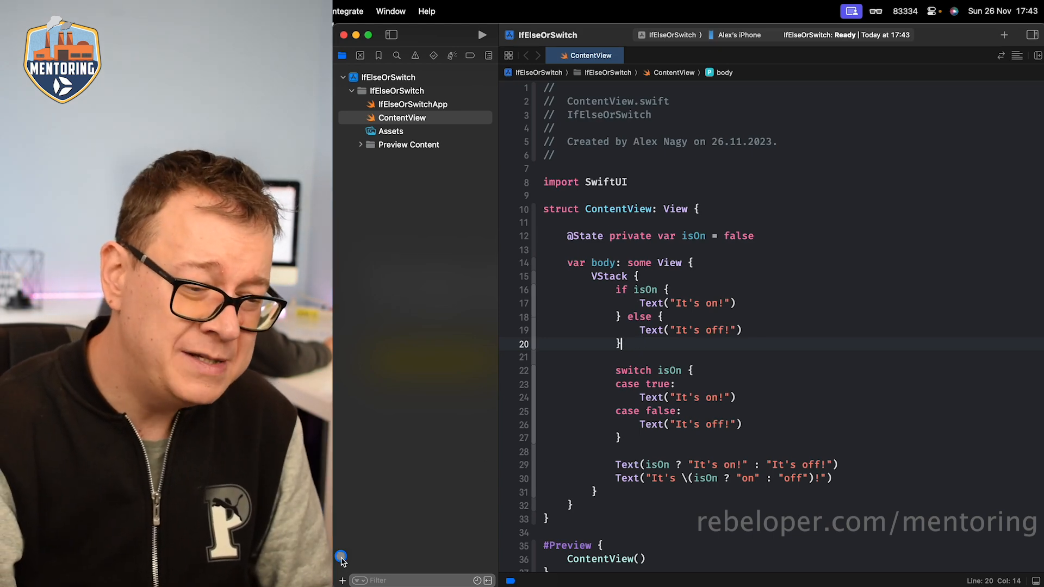